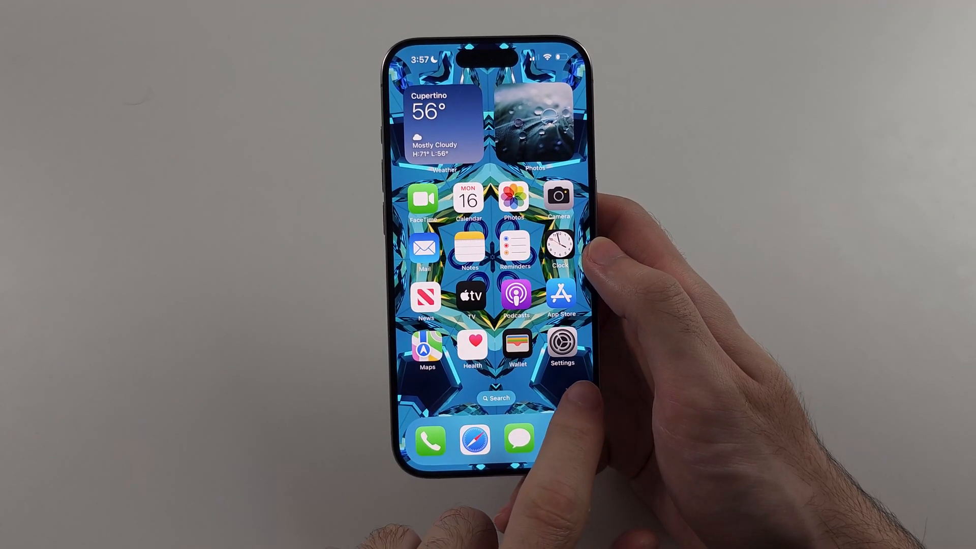
Step: Open Settings to the General page showing Language & Region
left_click(562, 345)
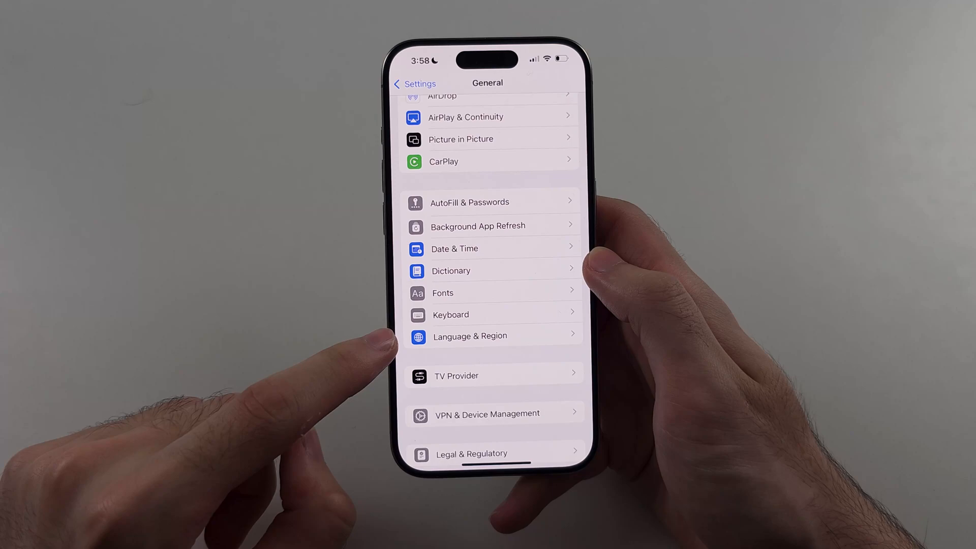
Step: Open Language & Region, then the Select Region list showing United States checked
left_click(469, 336)
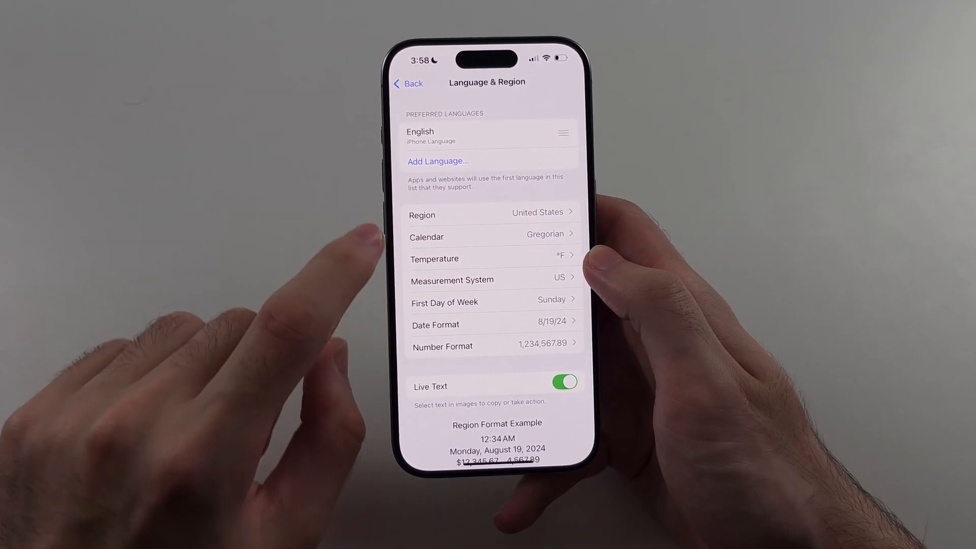
left_click(484, 212)
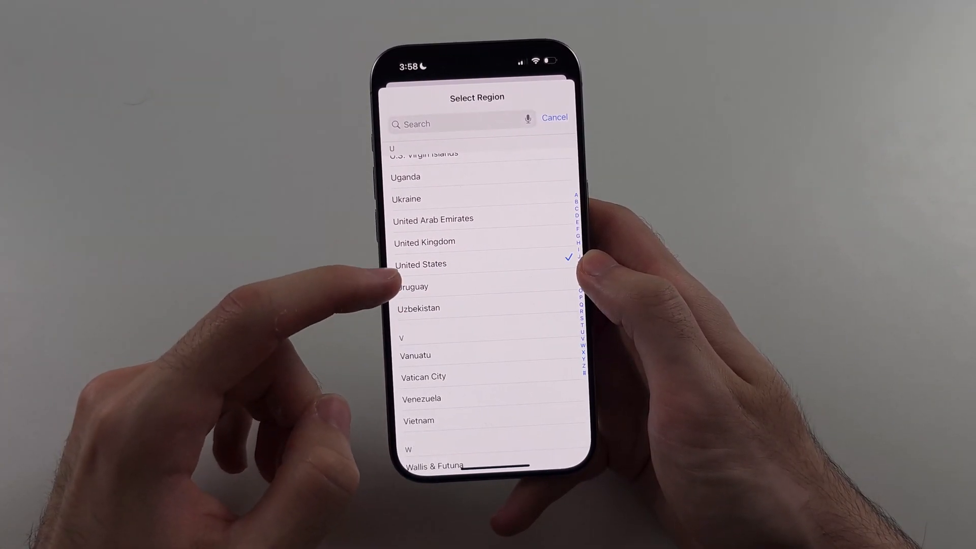
Step: Select a new country in Select Region and confirm the change
left_click(425, 241)
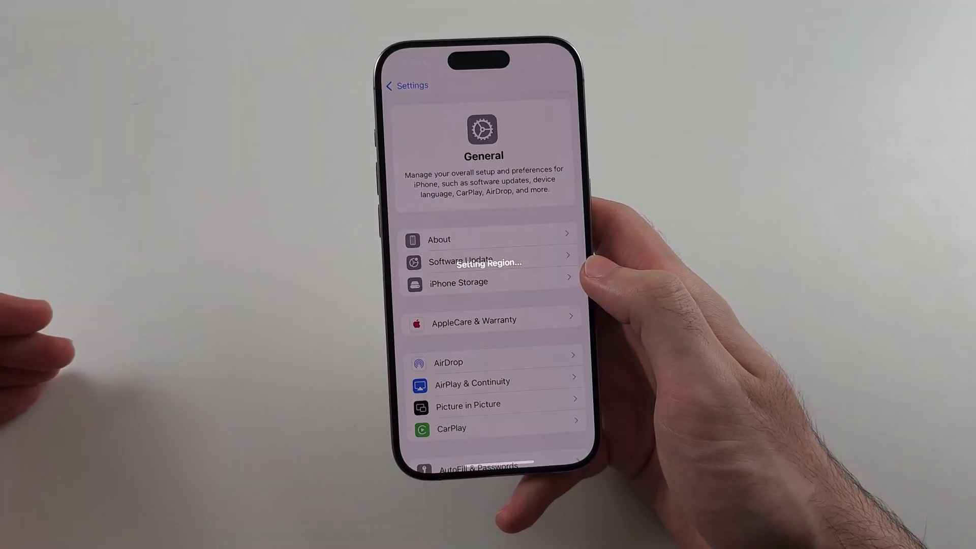
left_click(400, 85)
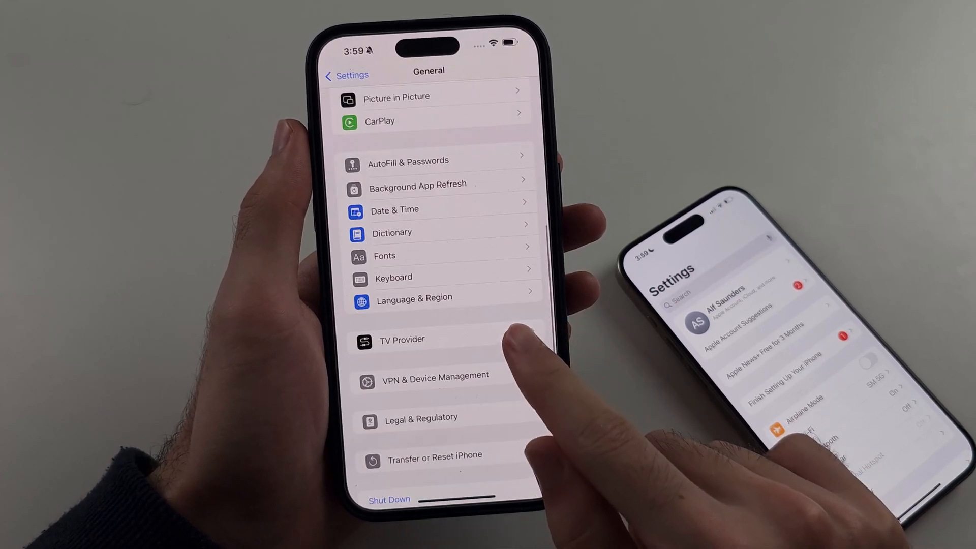
Step: Exit Settings back to the iPhone home screen
left_click(414, 298)
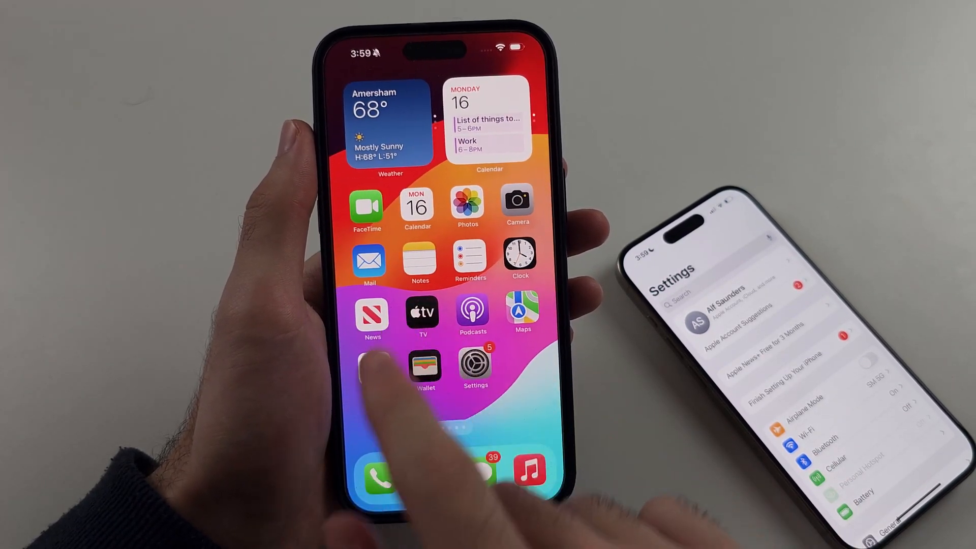
Step: Sign in to the App Store account to reach Account Settings showing United Kingdom
left_click(369, 366)
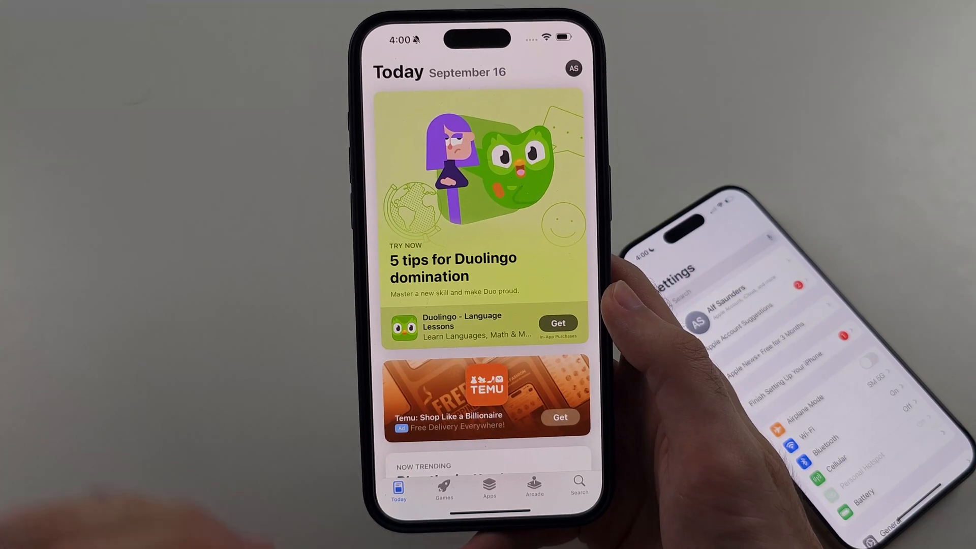
left_click(574, 67)
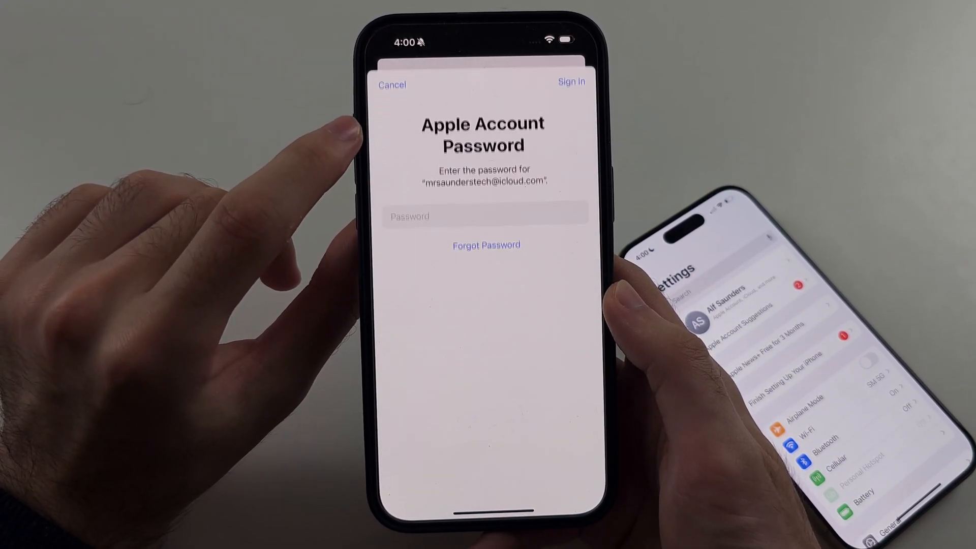
left_click(484, 216)
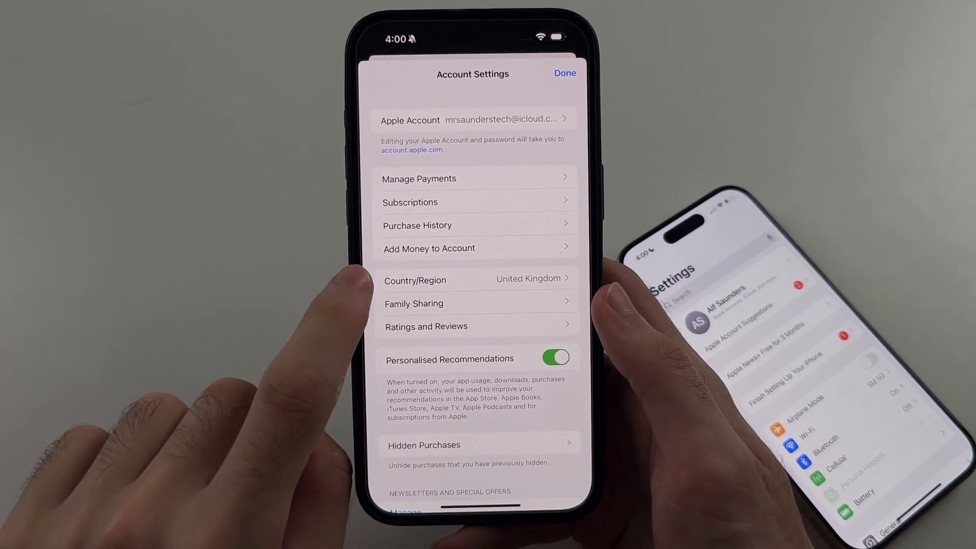
Step: View the Change Country or Region page, then return to the other iPhone's home screen
left_click(565, 74)
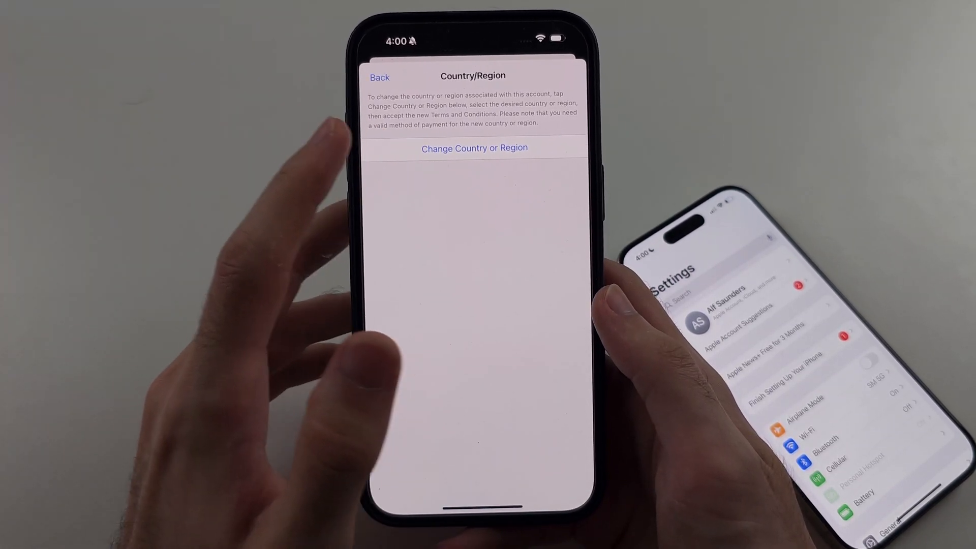
left_click(475, 148)
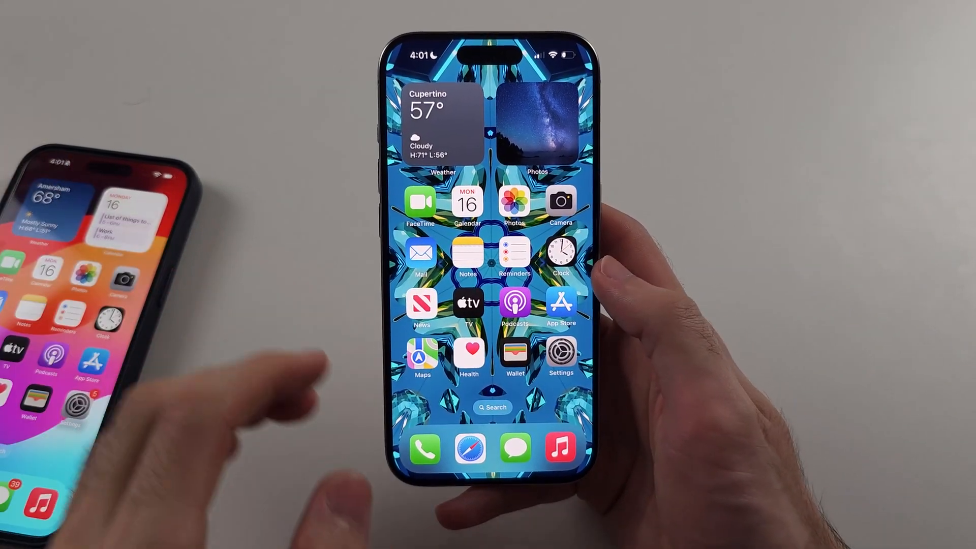
Step: Check Language & Region, then try downloading AltStore, getting a Cannot Install App alert
left_click(561, 354)
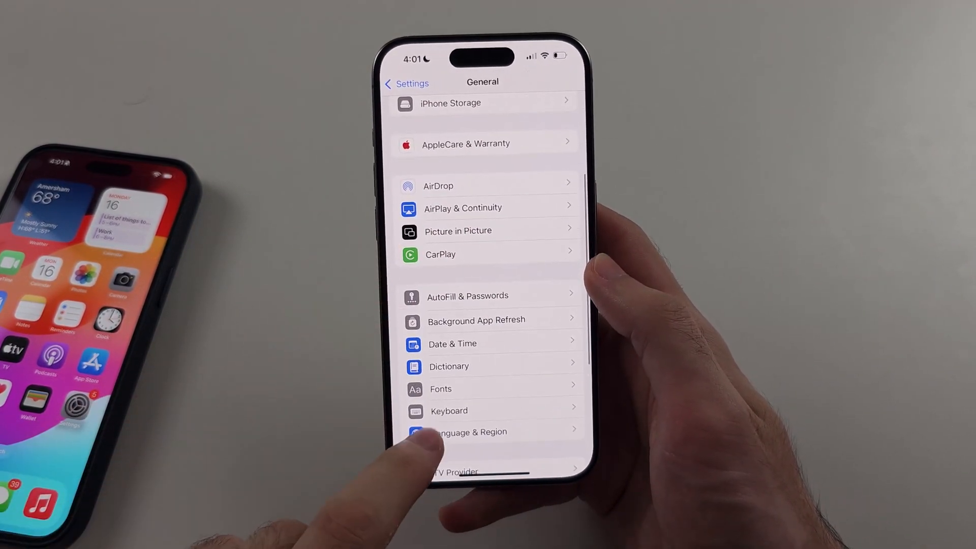
left_click(471, 431)
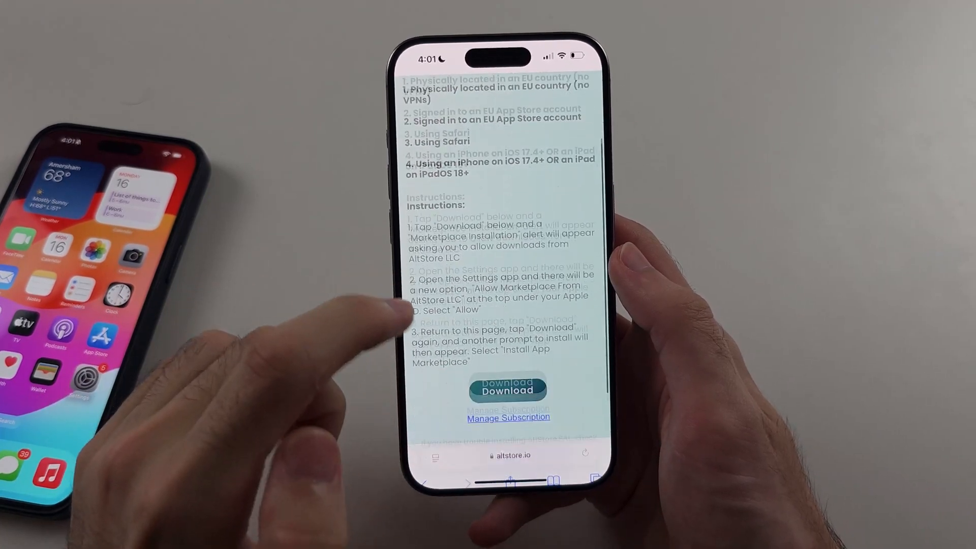
left_click(507, 391)
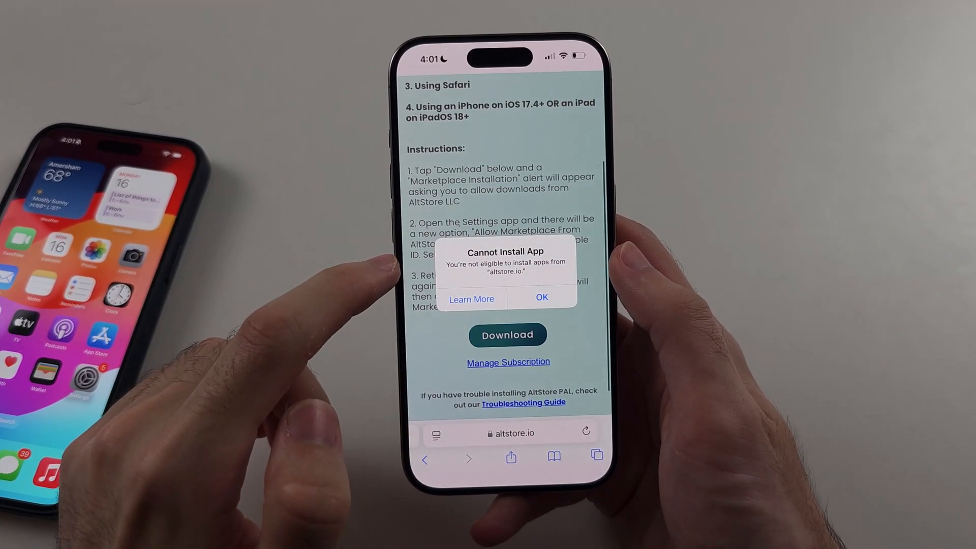